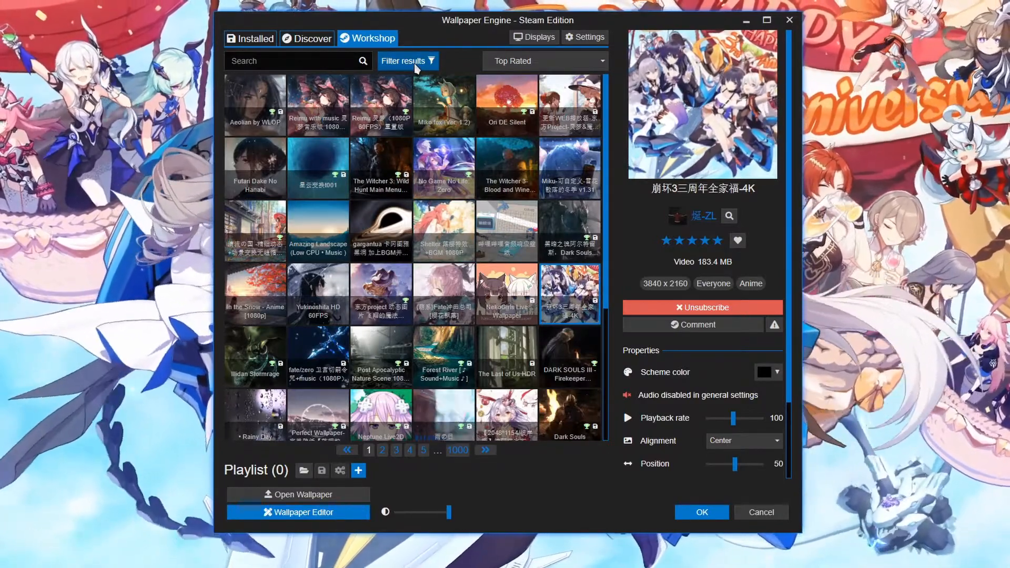
# Show the Workshop filter sidebar with type, age rating, resolution and tag filters
pyautogui.click(404, 60)
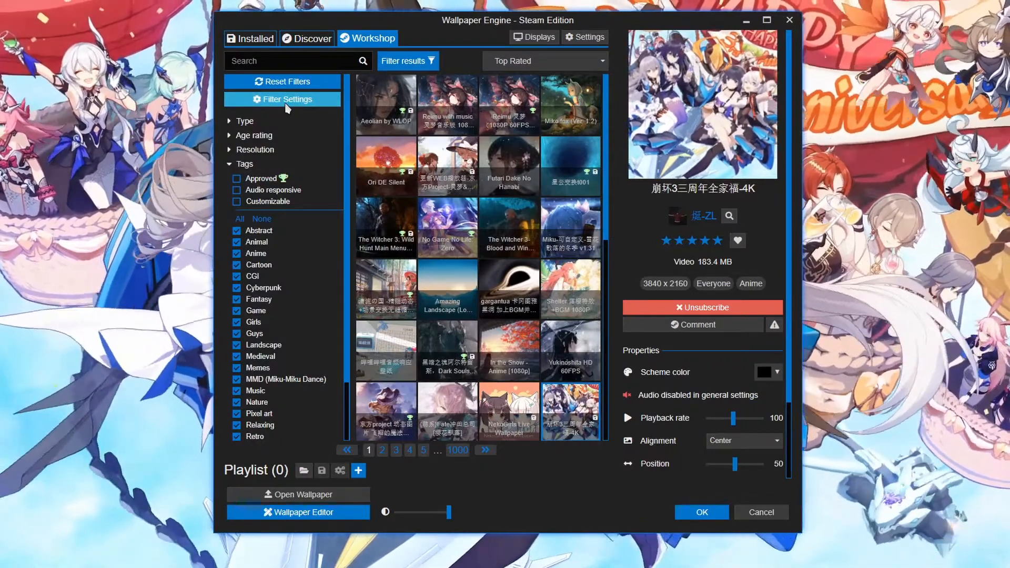
# Choose Hide Anime in the Workshop Filter Settings dialog and confirm
pyautogui.click(282, 100)
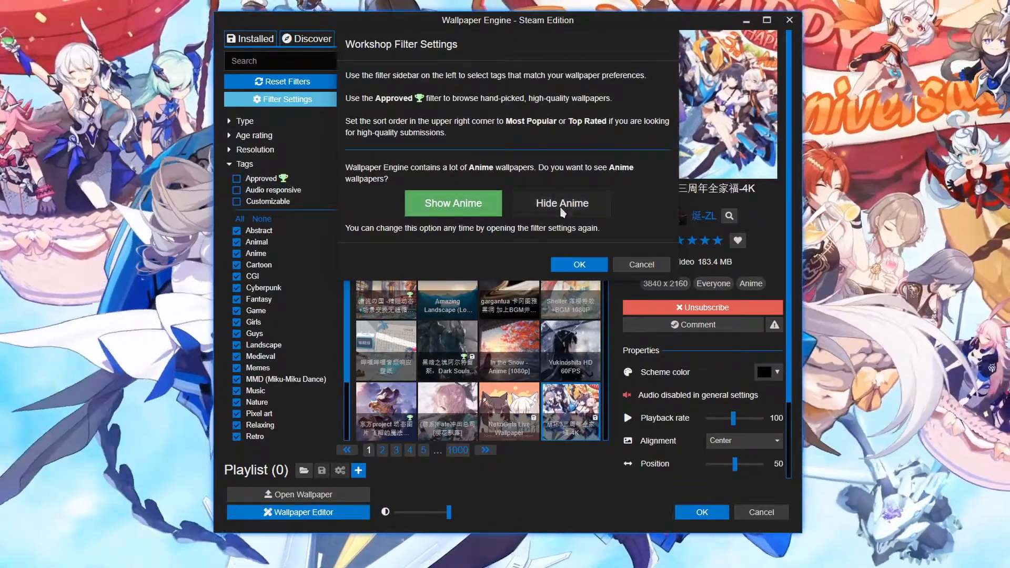
pyautogui.click(561, 204)
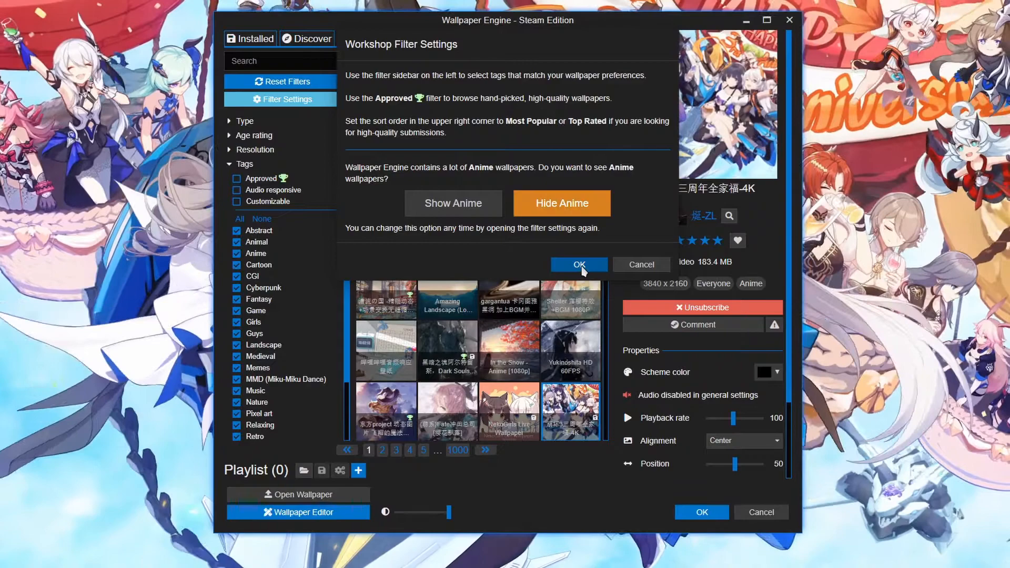
pyautogui.click(578, 265)
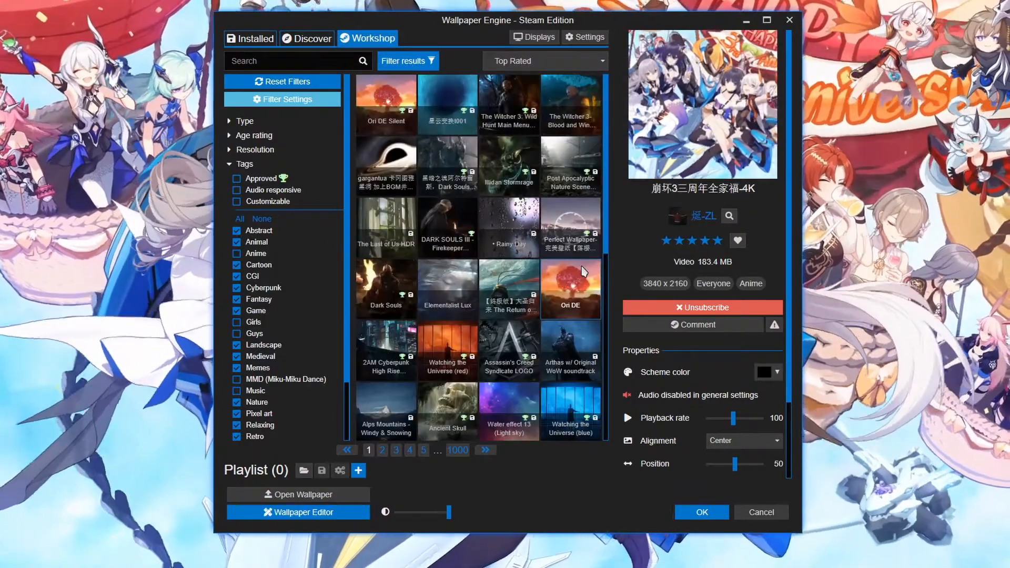